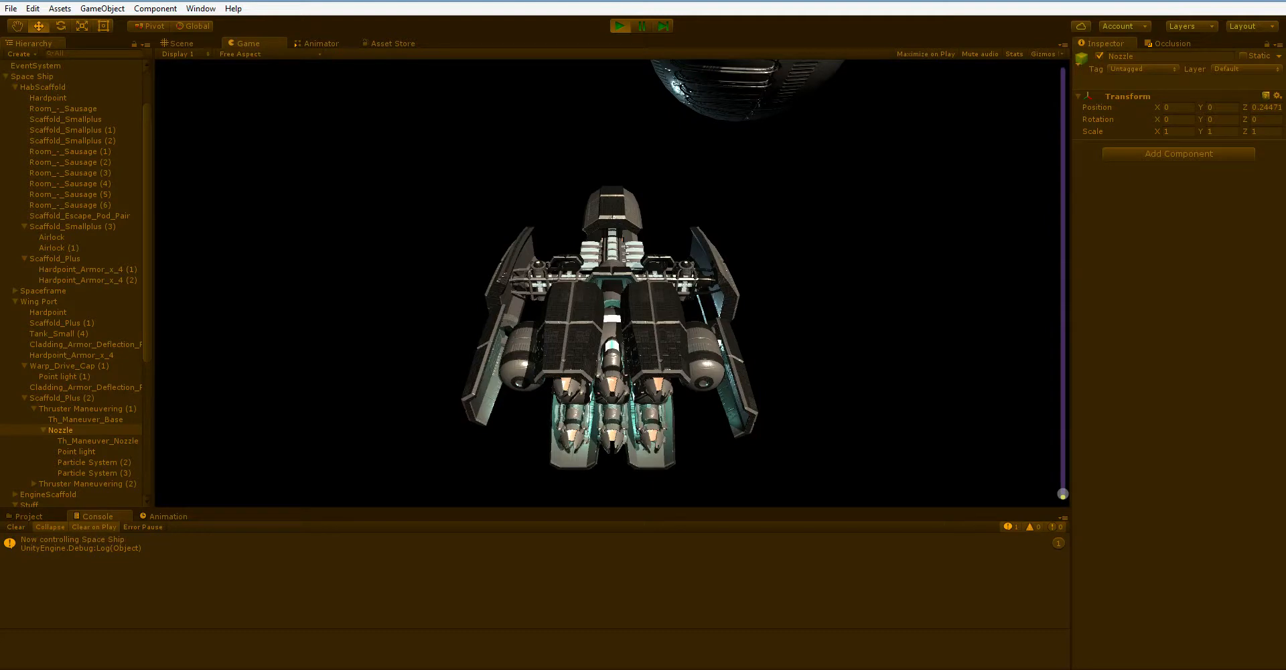
# Focus the Game view during play to fire the main engines and swiveling thrusters.
pyautogui.click(621, 25)
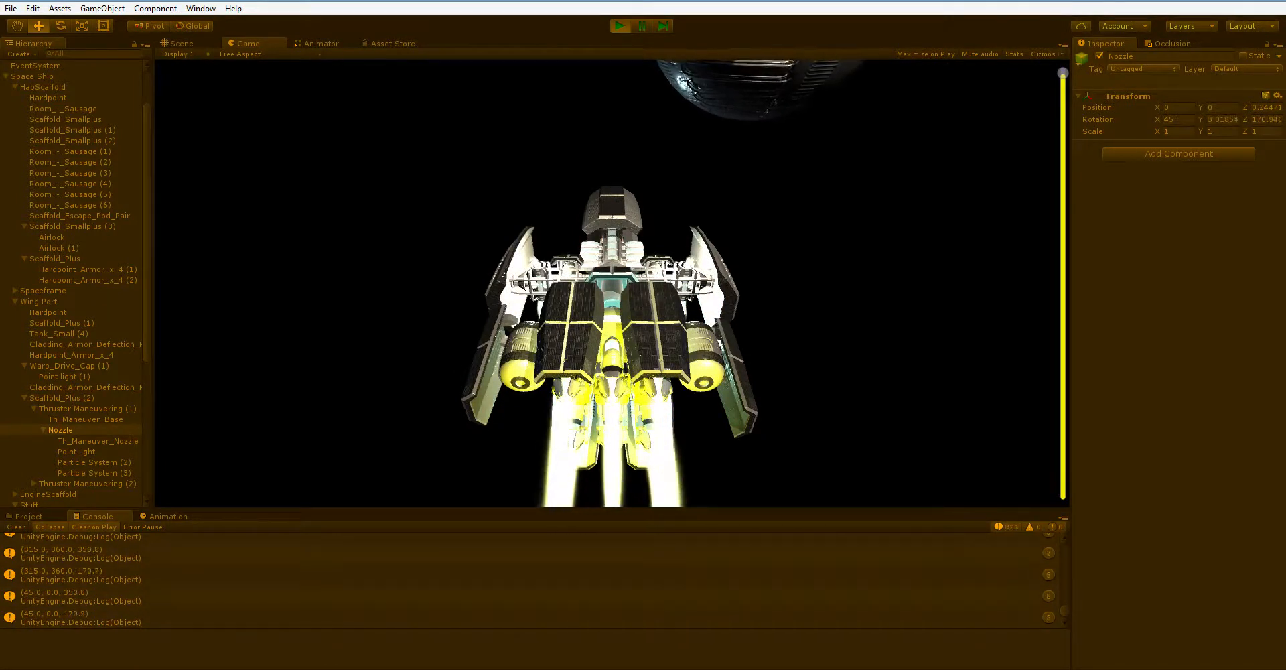
# Switch to the Scene tab to view the ship and glowing thruster exhaust up close.
pyautogui.click(180, 43)
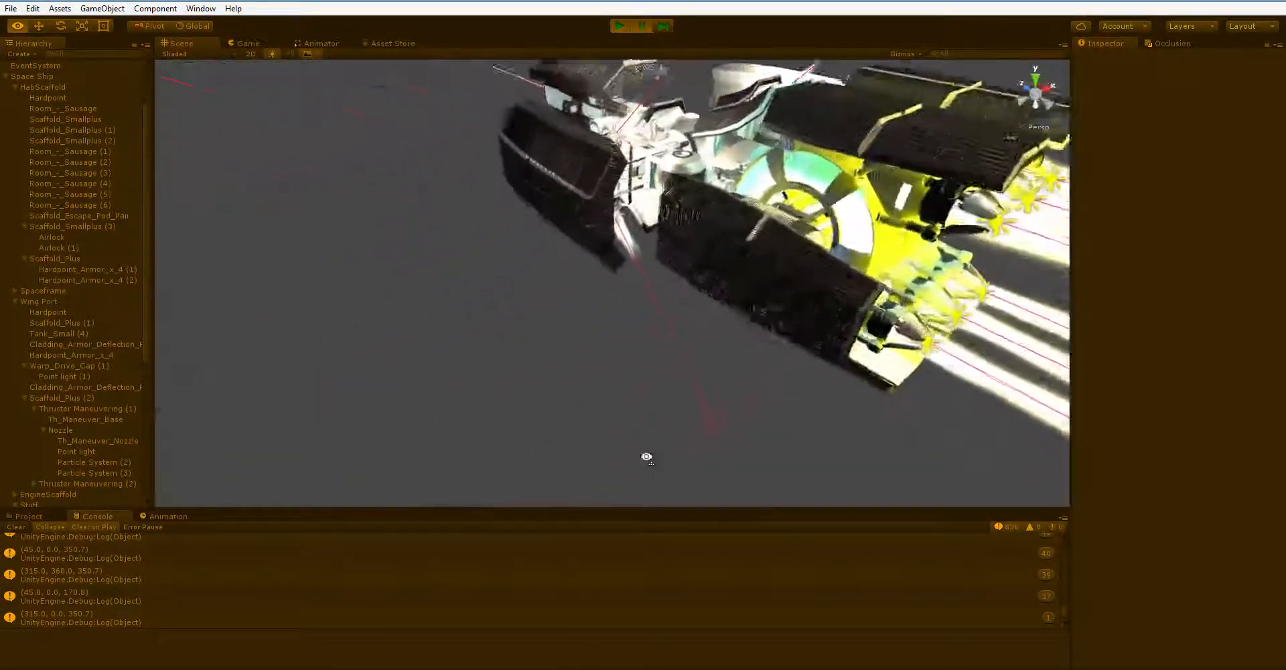
# Orbit the Scene view around the ship's exhaust, then return to the Game view.
pyautogui.moveTo(647, 457); pyautogui.dragTo(628, 383)
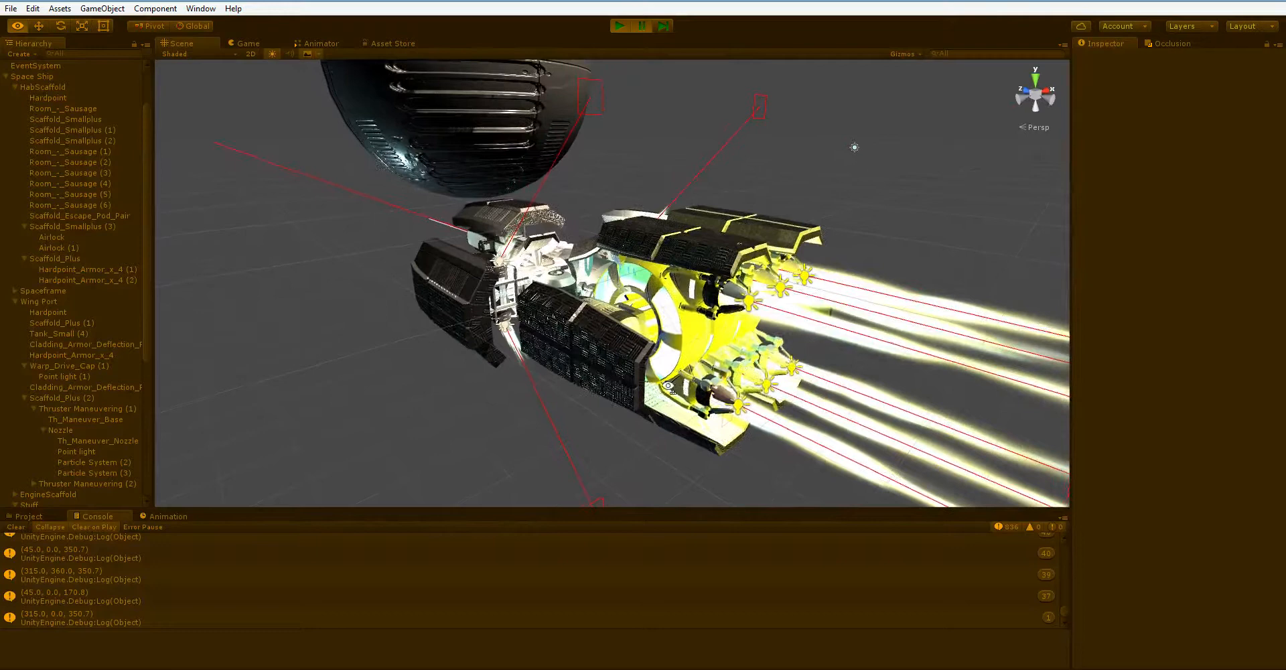
pyautogui.click(624, 25)
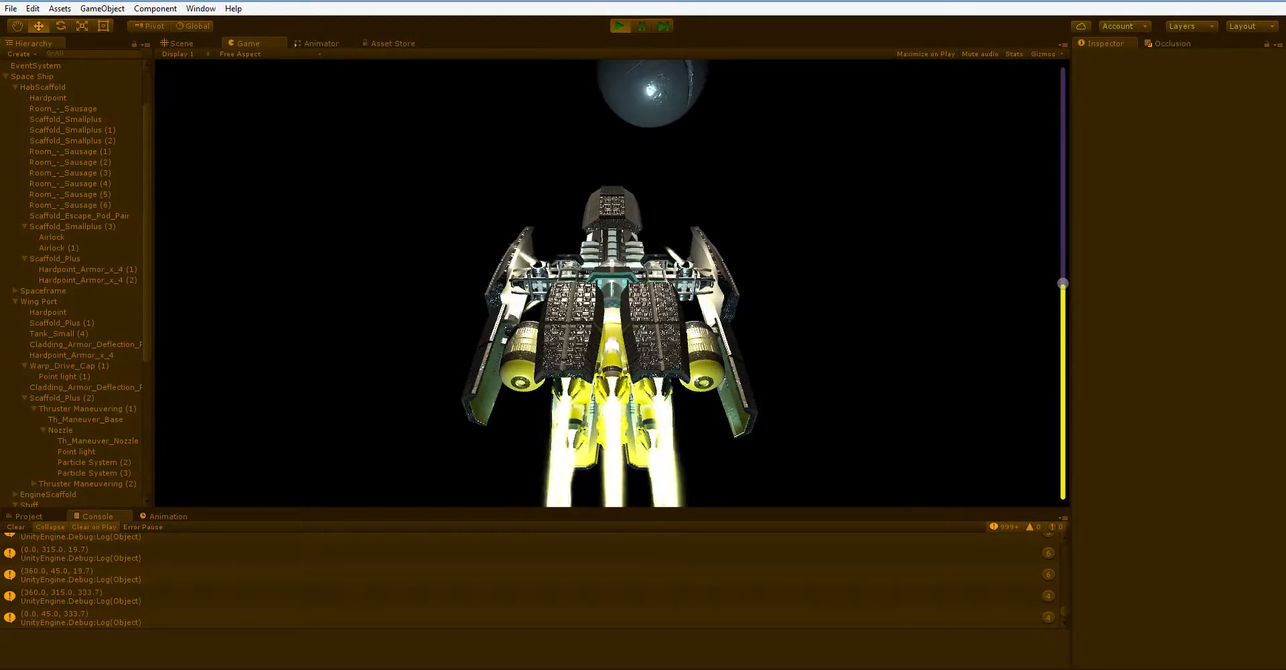
pyautogui.click(618, 26)
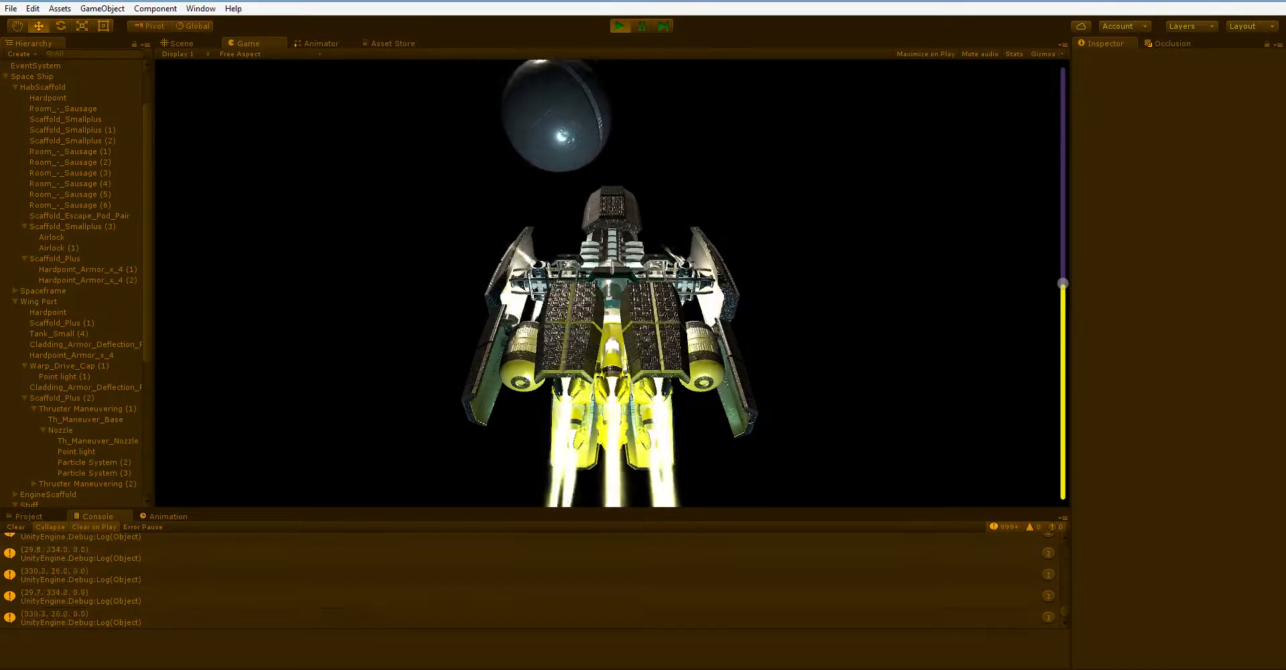